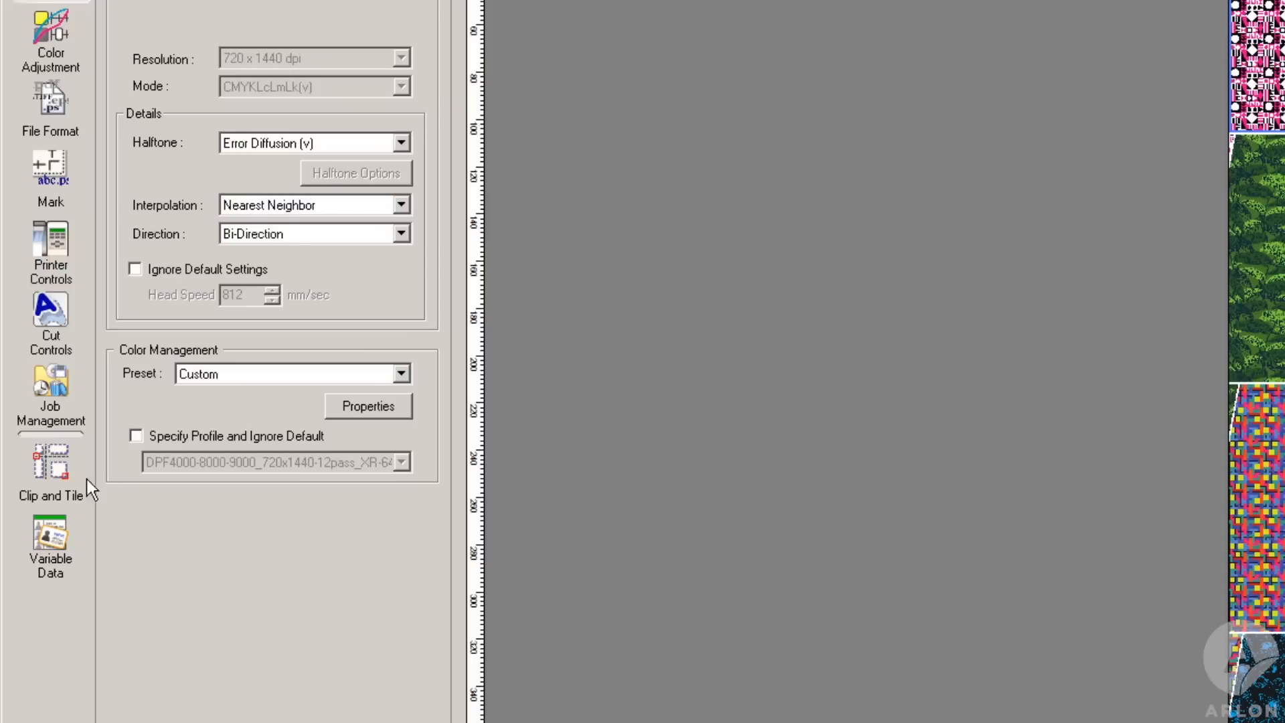
# Split the graphic into 4 horizontal tiles by number of tiles
pyautogui.click(50, 467)
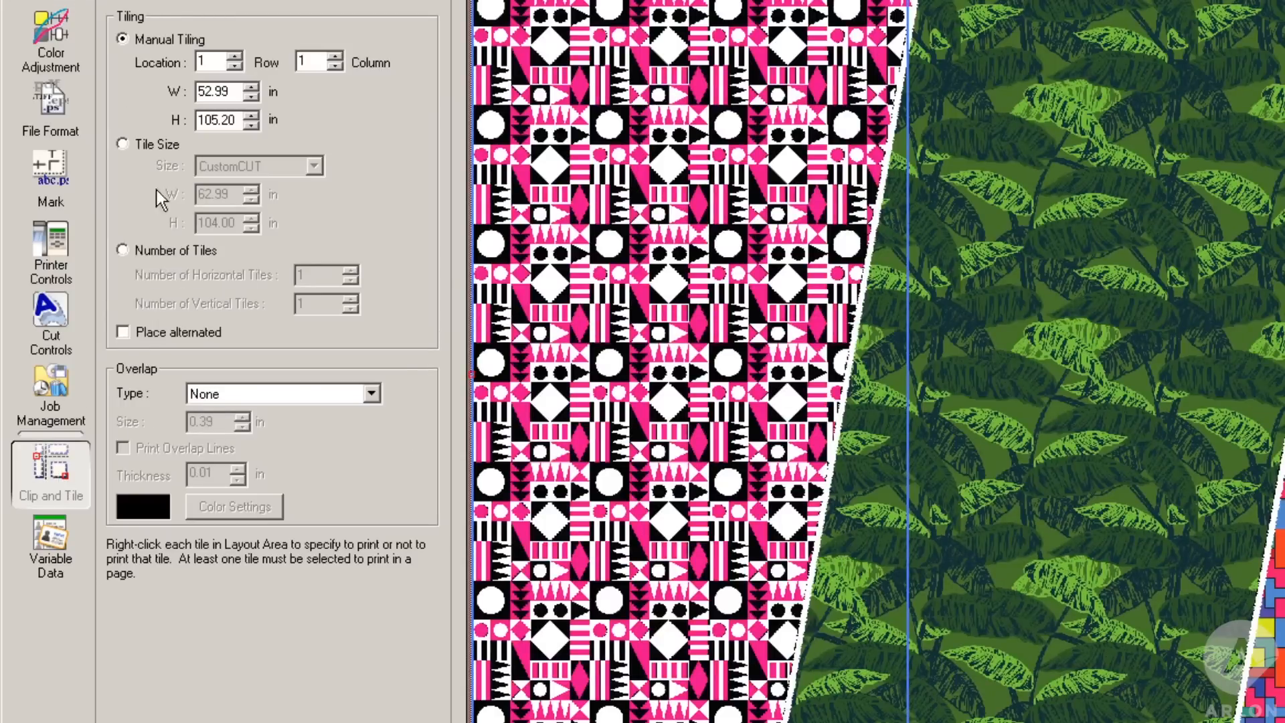
pyautogui.click(122, 249)
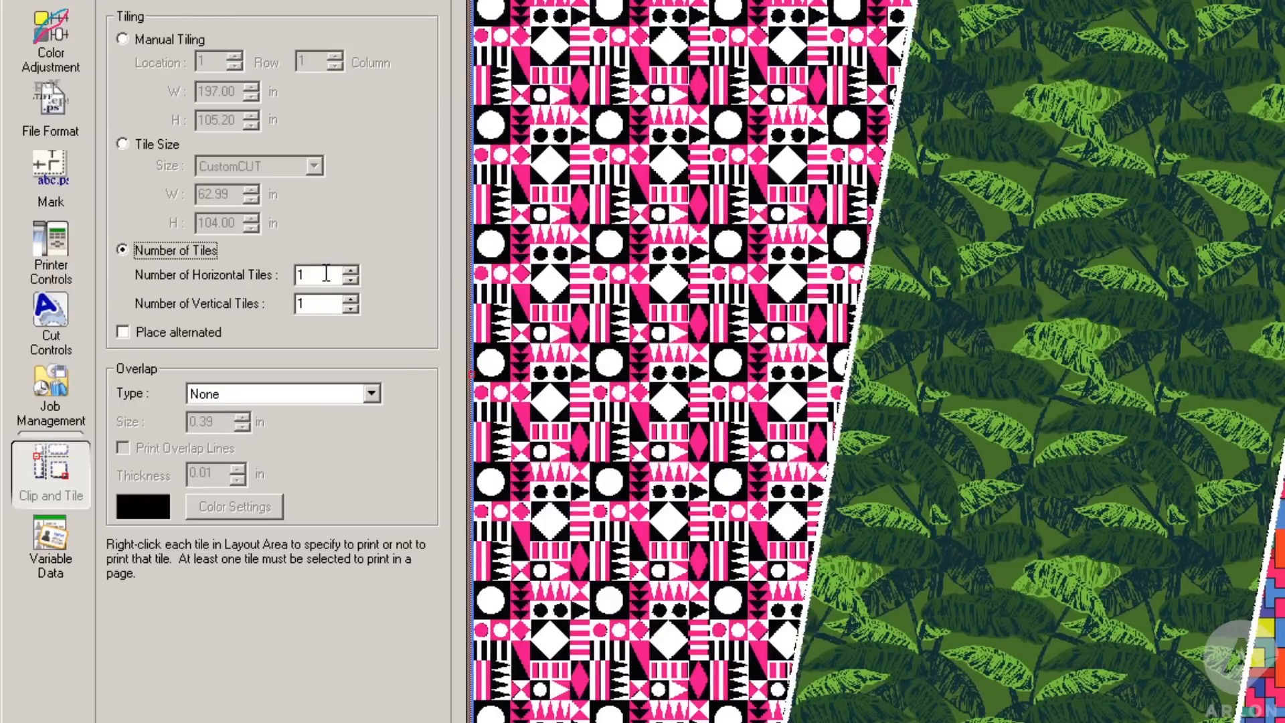
pyautogui.write('4')
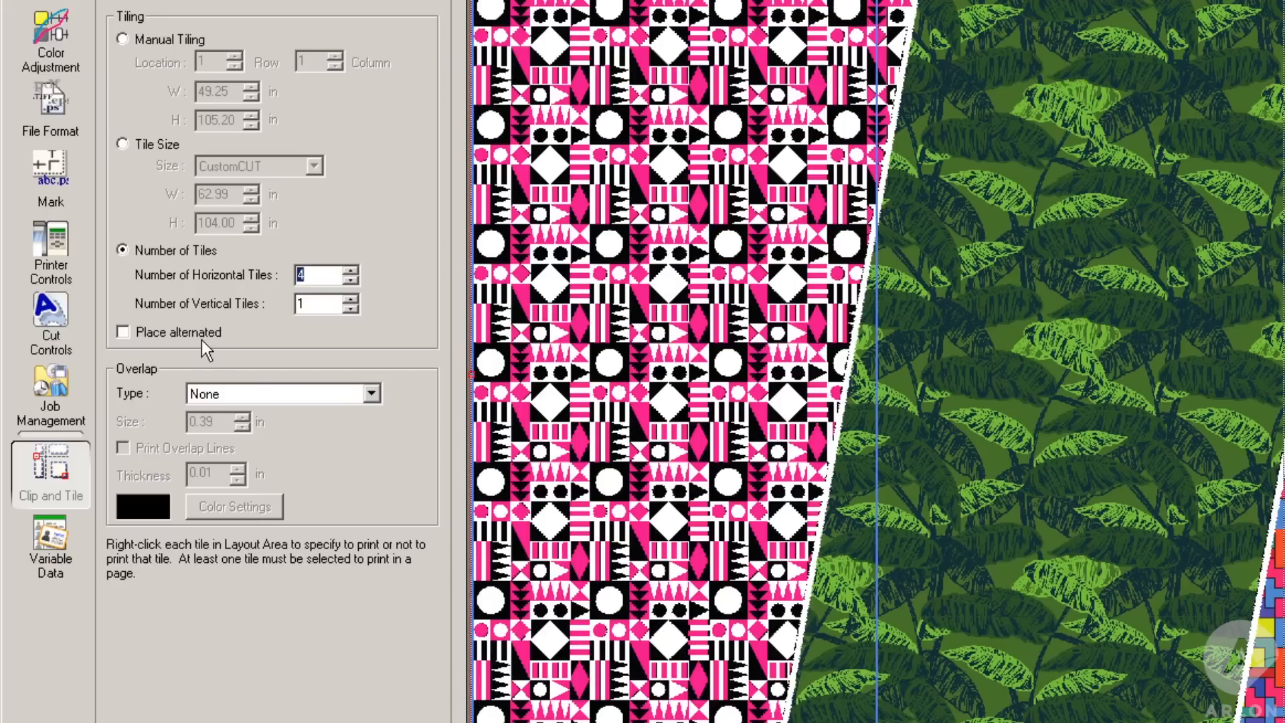
# Set a top-left tile overlap of 0.50 in
pyautogui.click(370, 394)
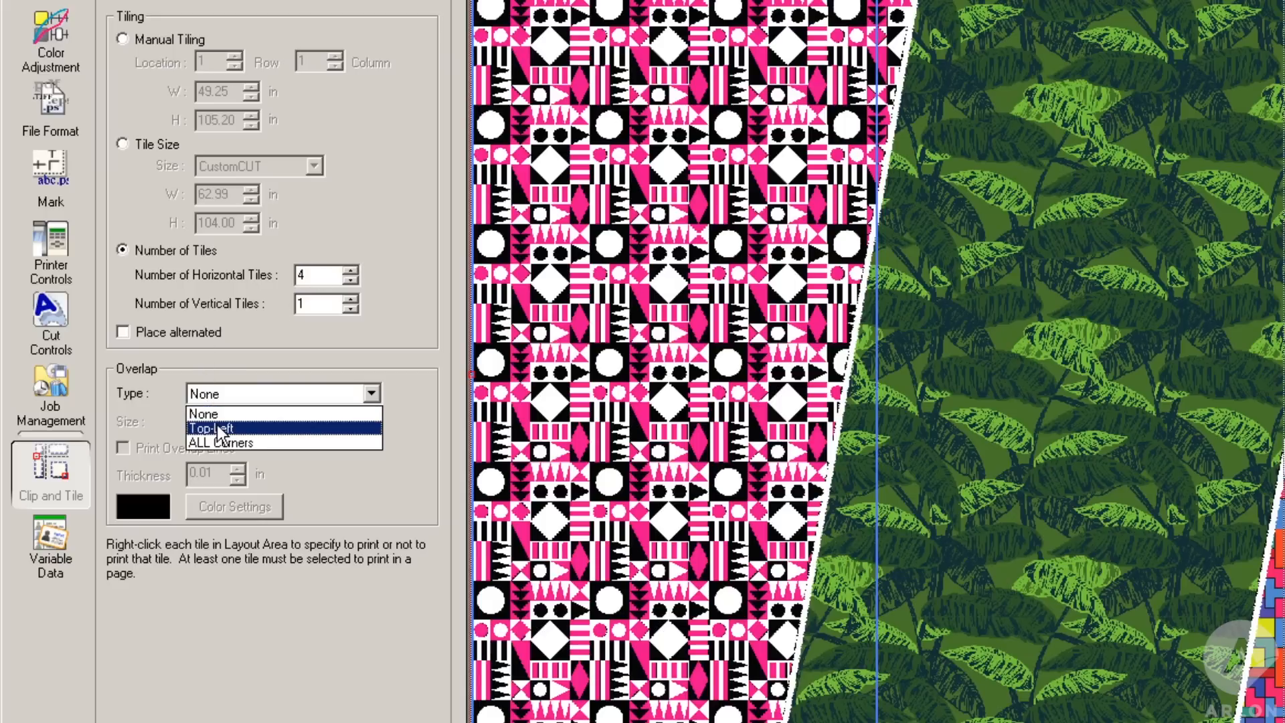
pyautogui.click(212, 427)
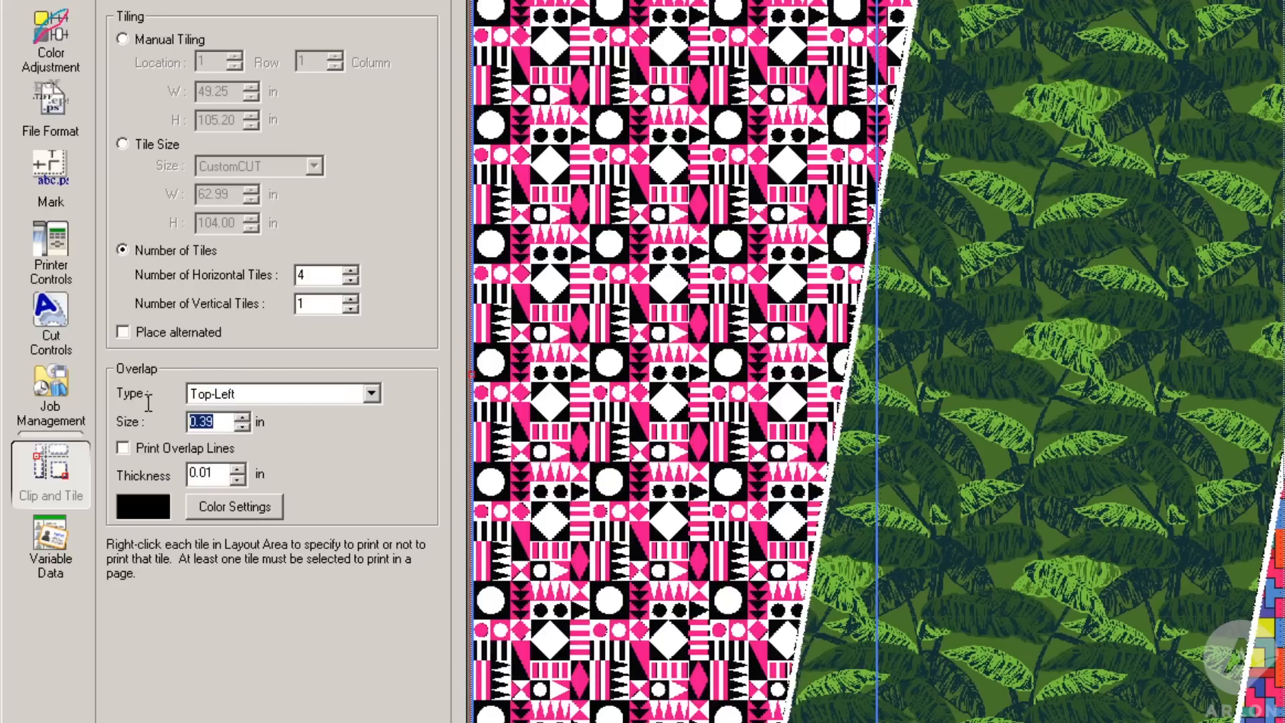
pyautogui.write('.50')
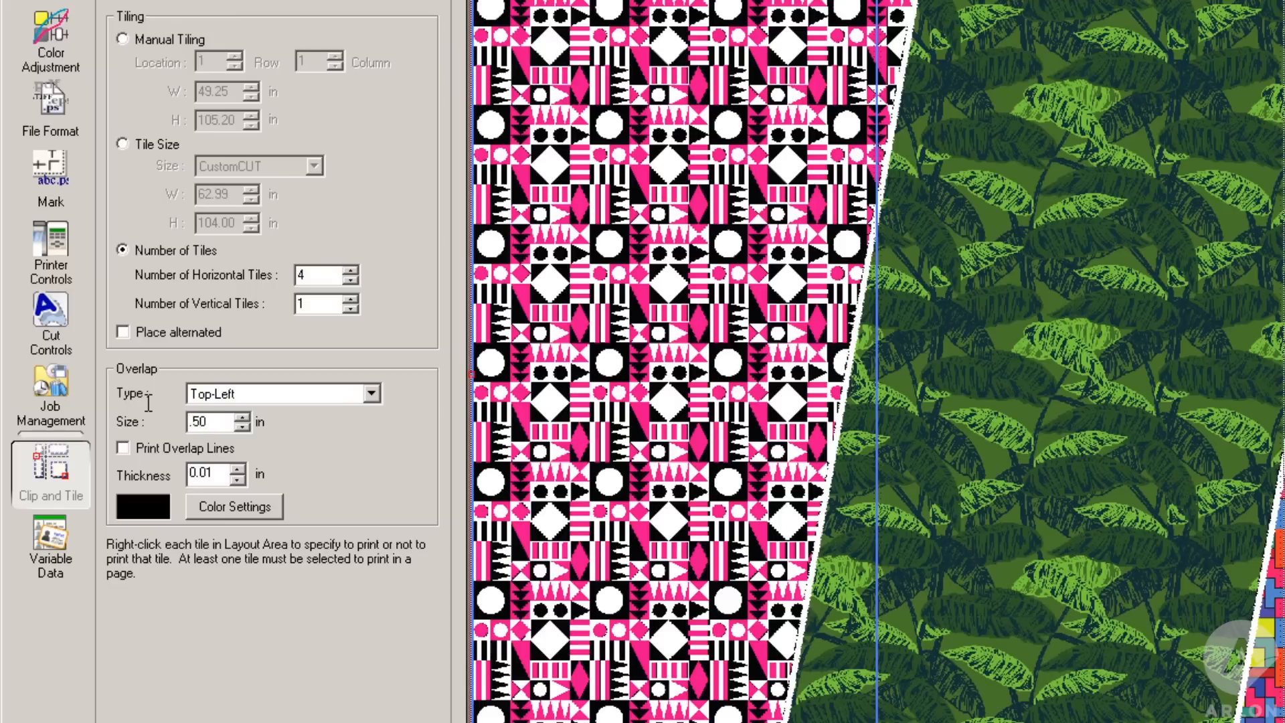
# Enter 197 in as the scaled layout width
pyautogui.click(44, 76)
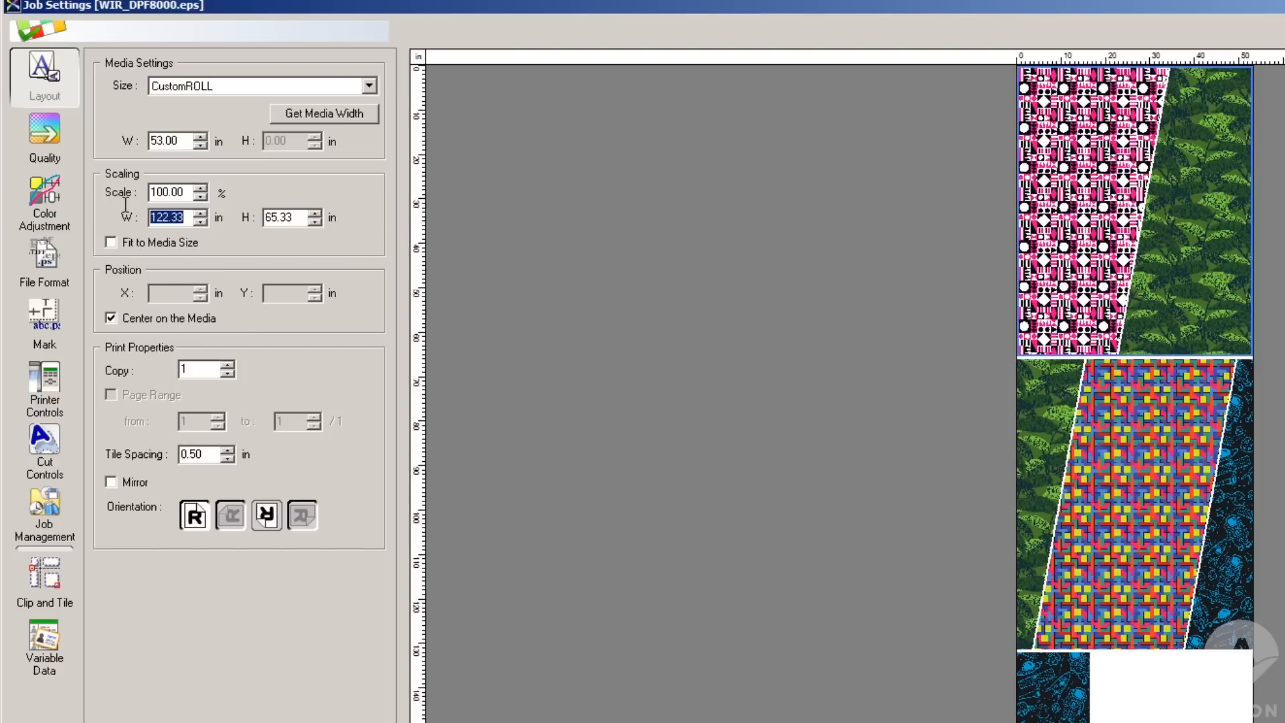
pyautogui.write('197')
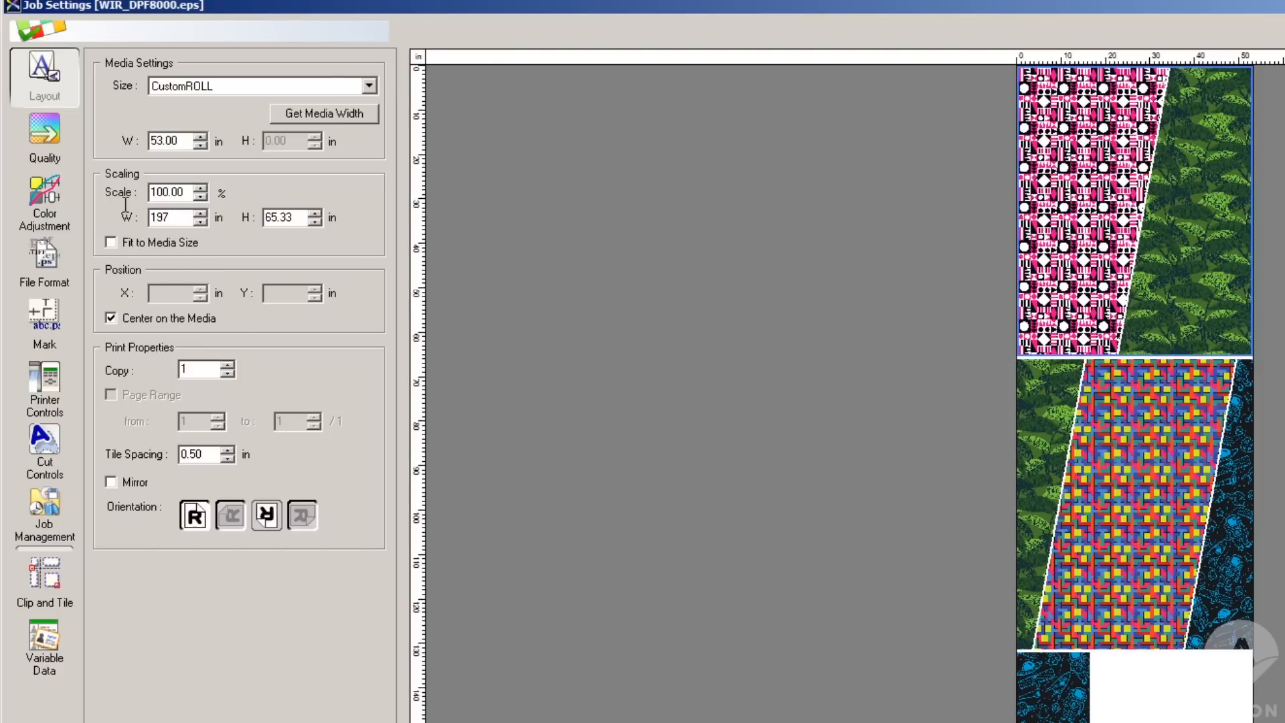